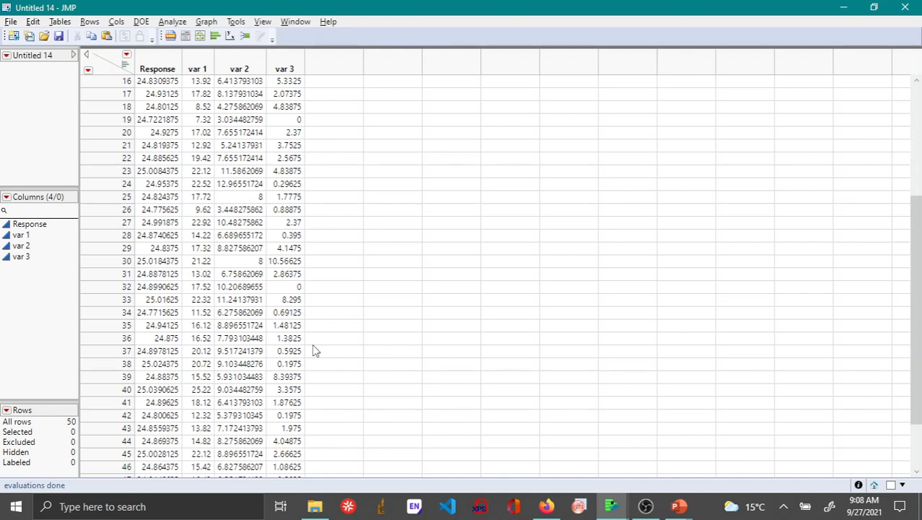
mouse_move(375, 141)
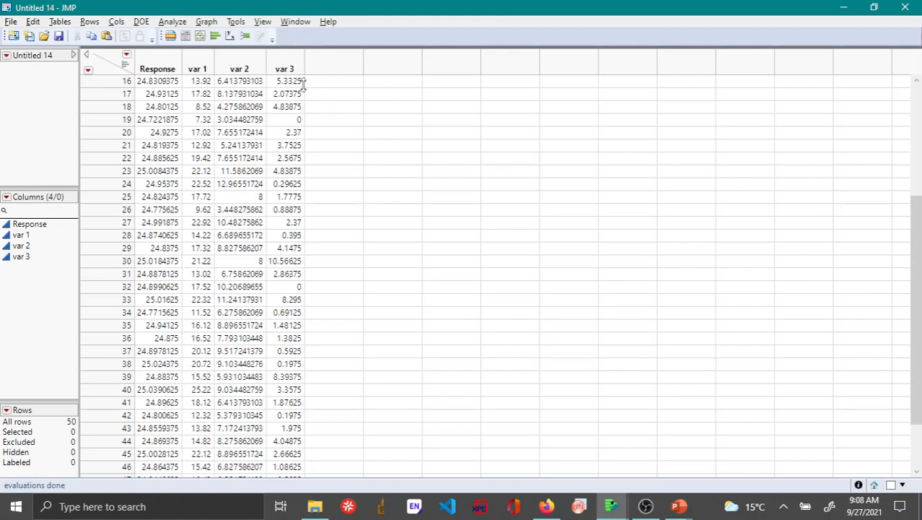
mouse_move(324, 85)
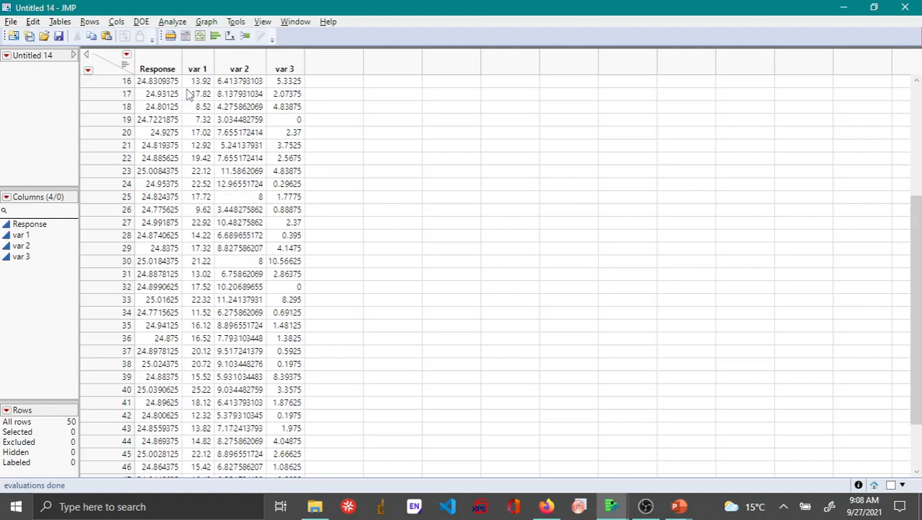
mouse_move(169, 156)
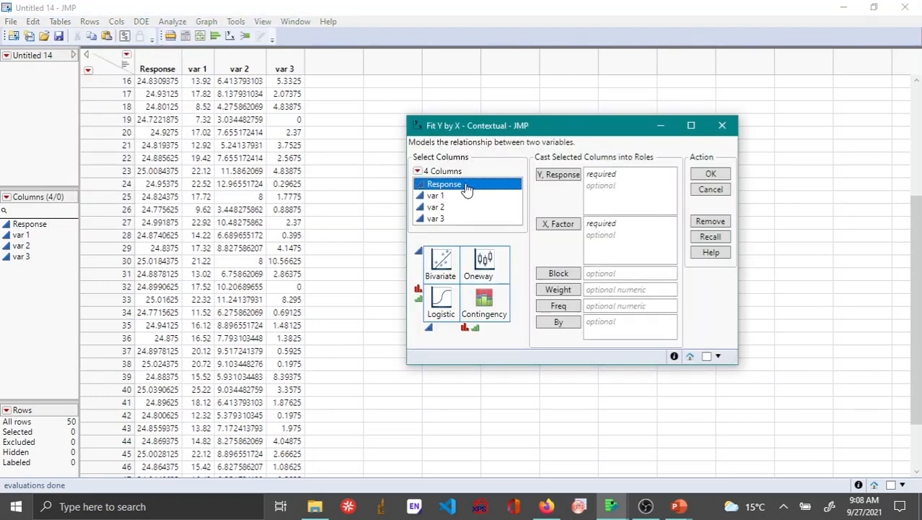
- Run Fit Y by X with Response as Y and var 1 as the X factor
left_click(558, 174)
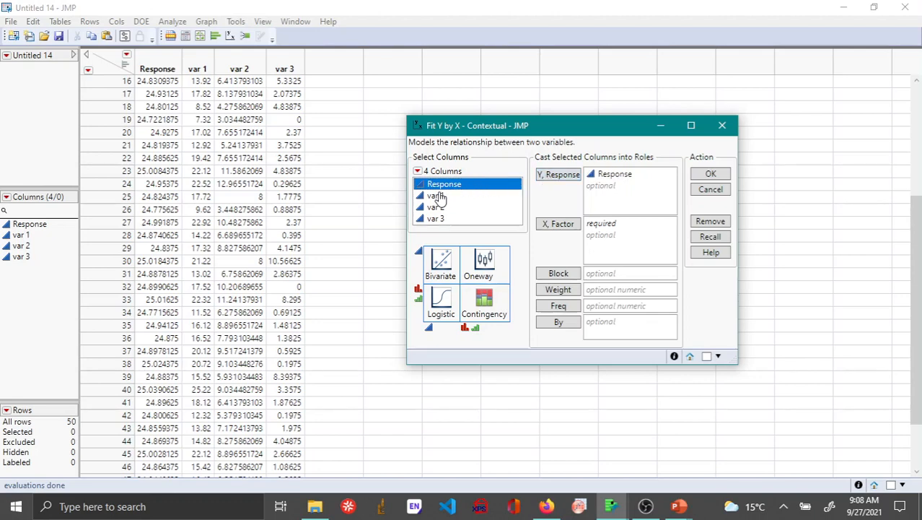
left_click(558, 223)
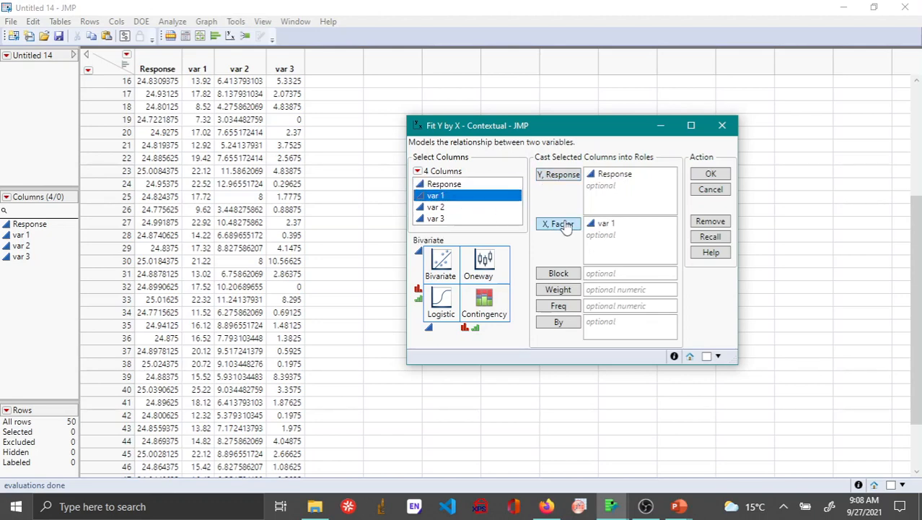
left_click(710, 188)
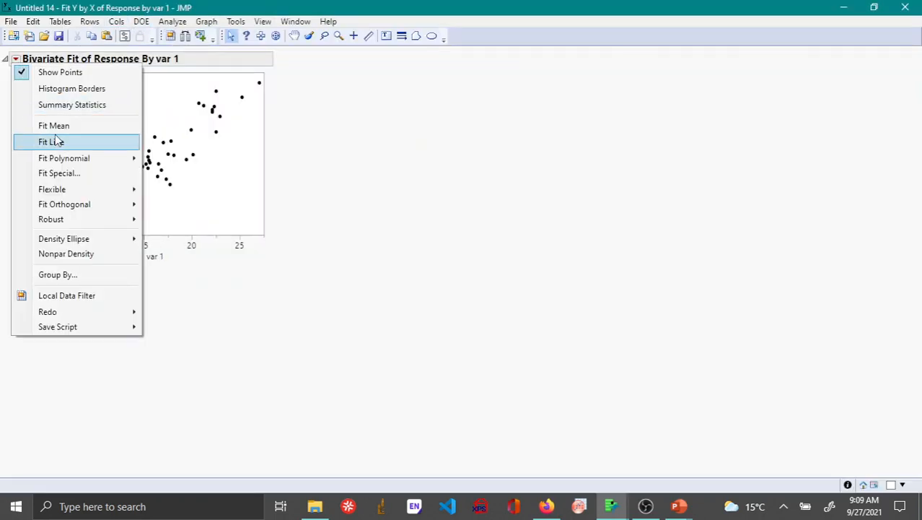
- Add a linear Fit Line of Response on var 1 to the bivariate scatterplot
left_click(51, 141)
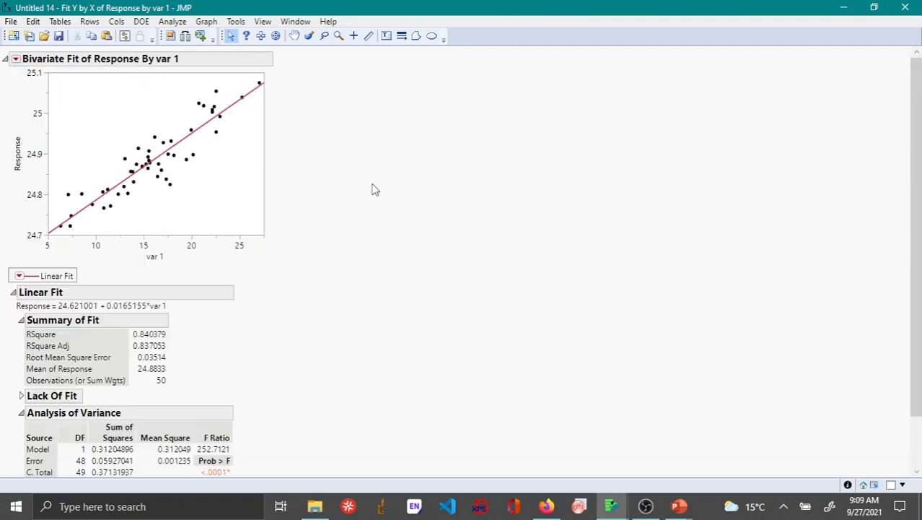
mouse_move(143, 218)
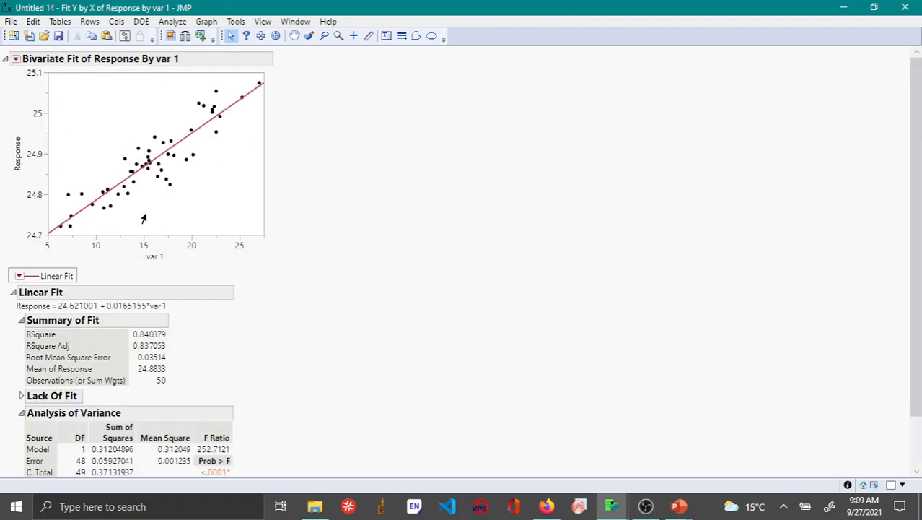
mouse_move(231, 133)
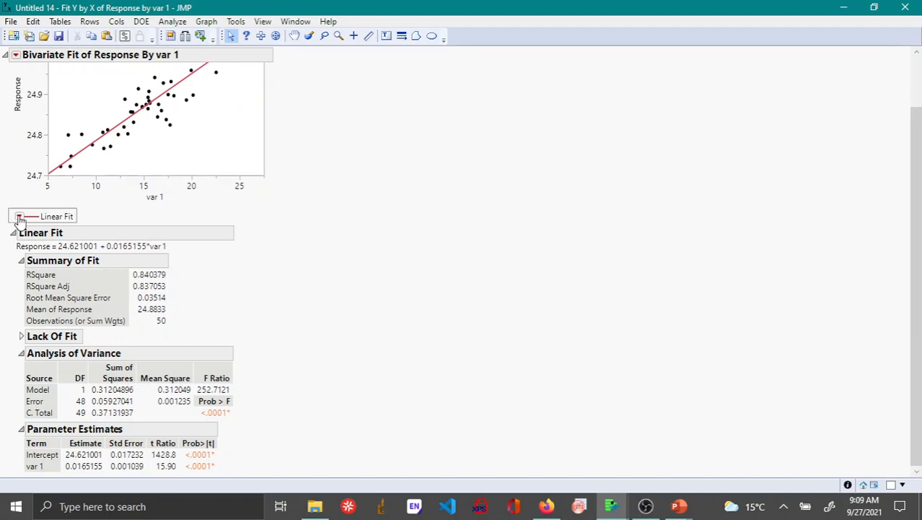
- Turn on Plot Residuals for the linear fit to show residual diagnostic plots
left_click(20, 216)
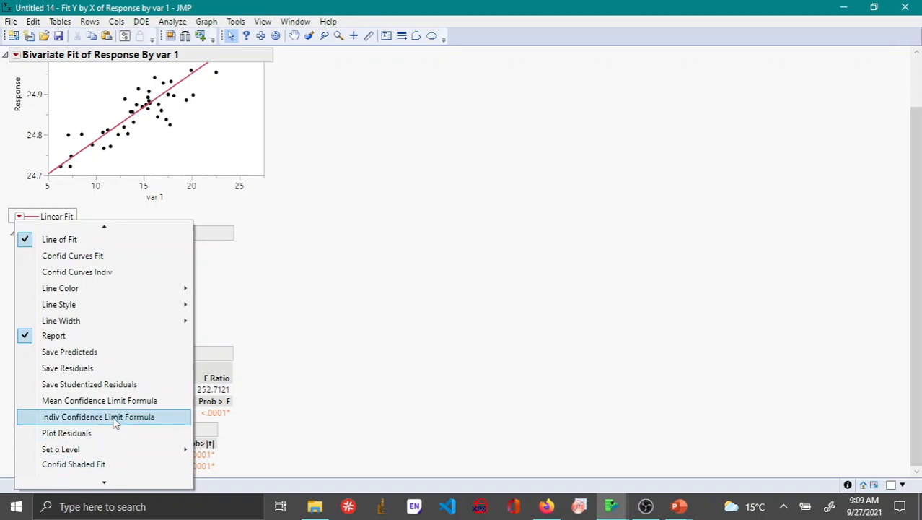
mouse_move(66, 432)
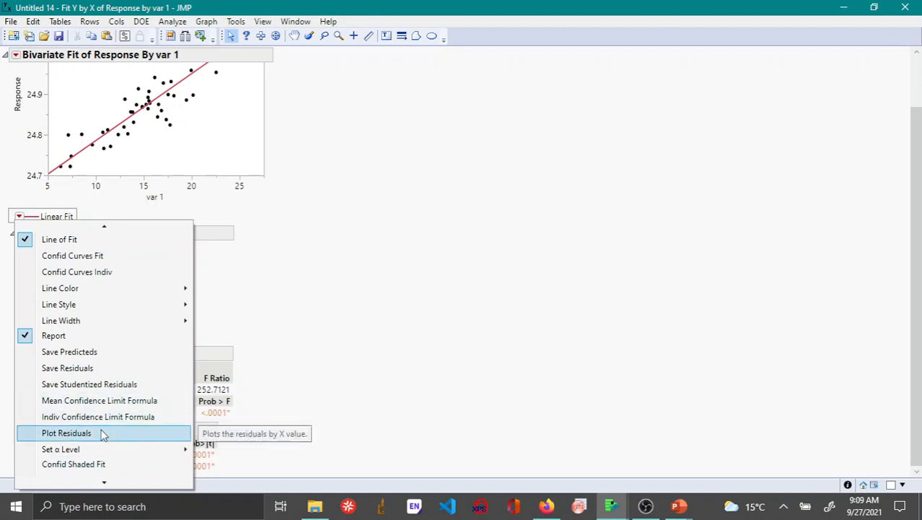
left_click(66, 433)
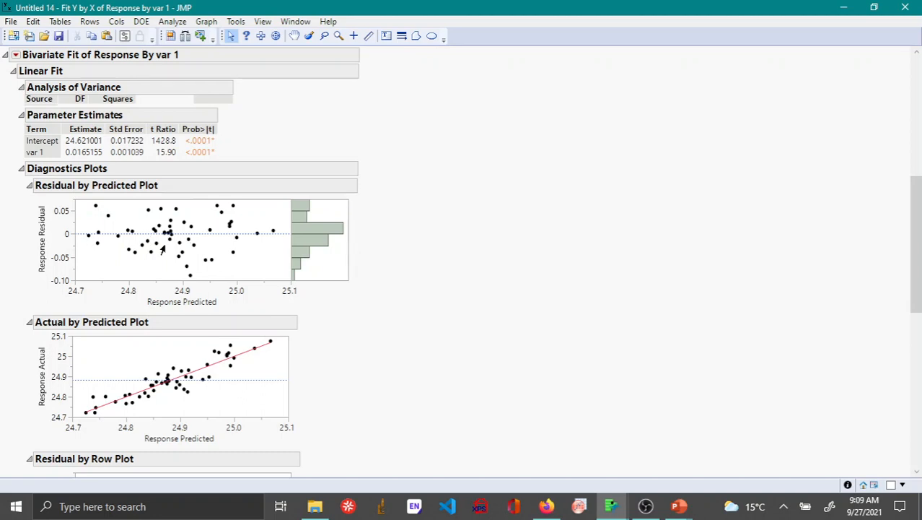
mouse_move(196, 256)
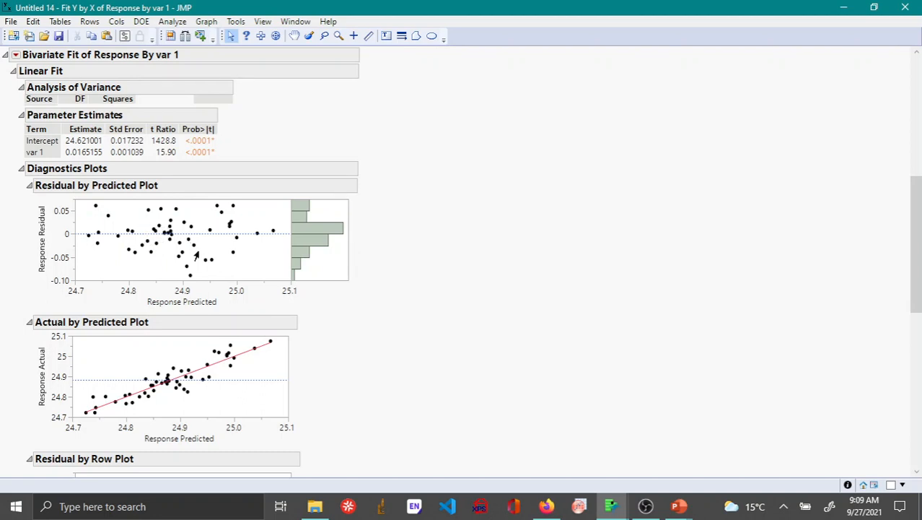
mouse_move(150, 239)
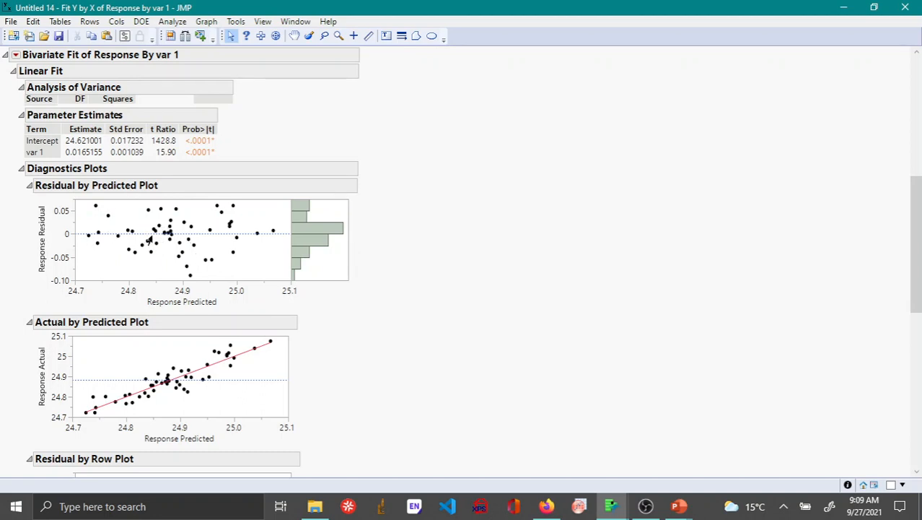
mouse_move(297, 259)
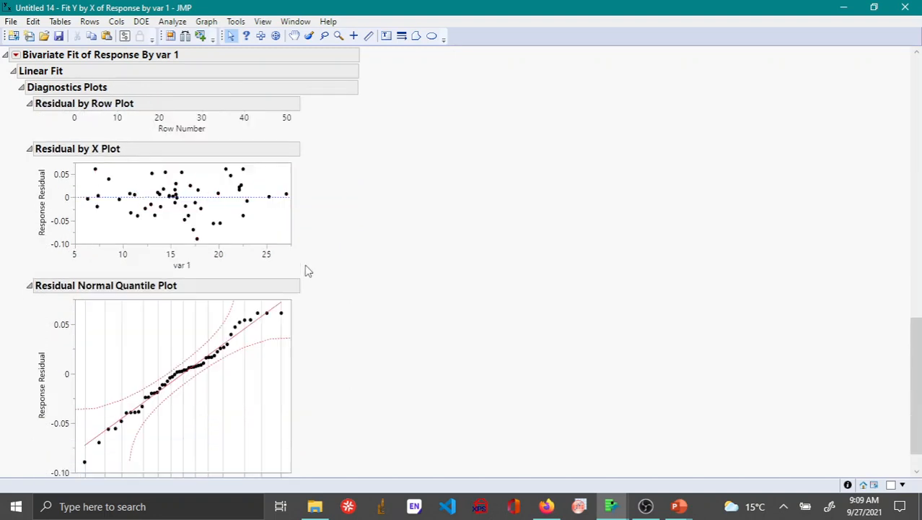
scroll("down", 3)
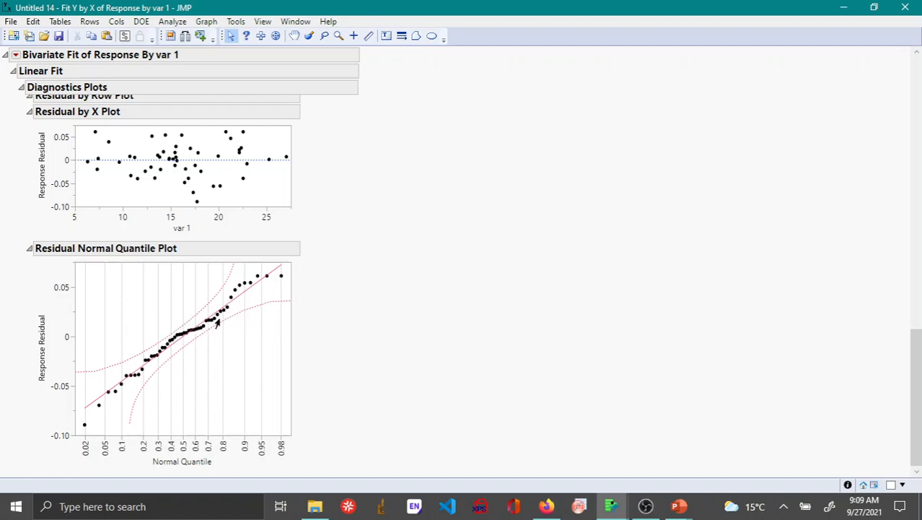
mouse_move(273, 280)
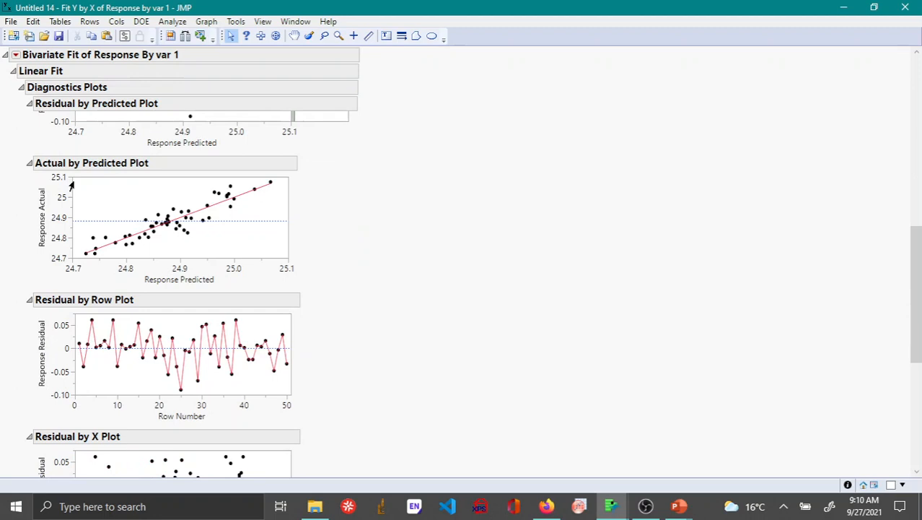
mouse_move(118, 178)
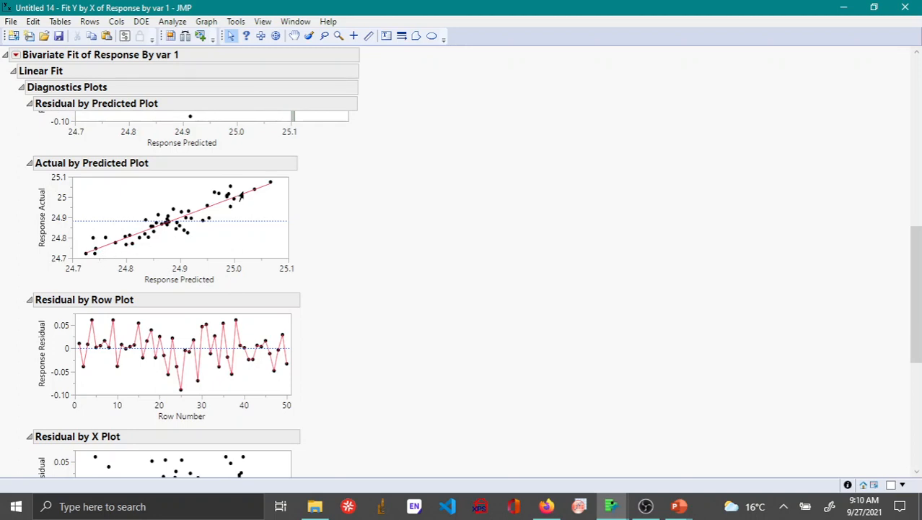
mouse_move(265, 201)
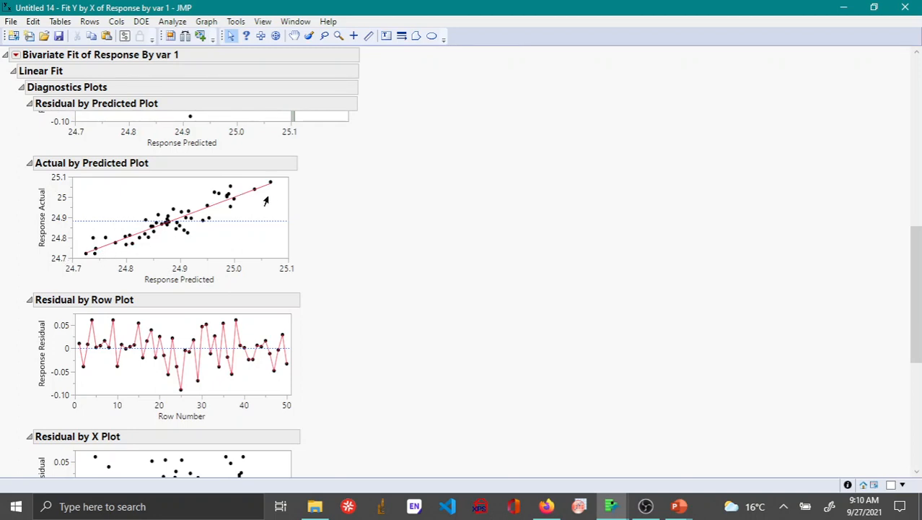
mouse_move(94, 265)
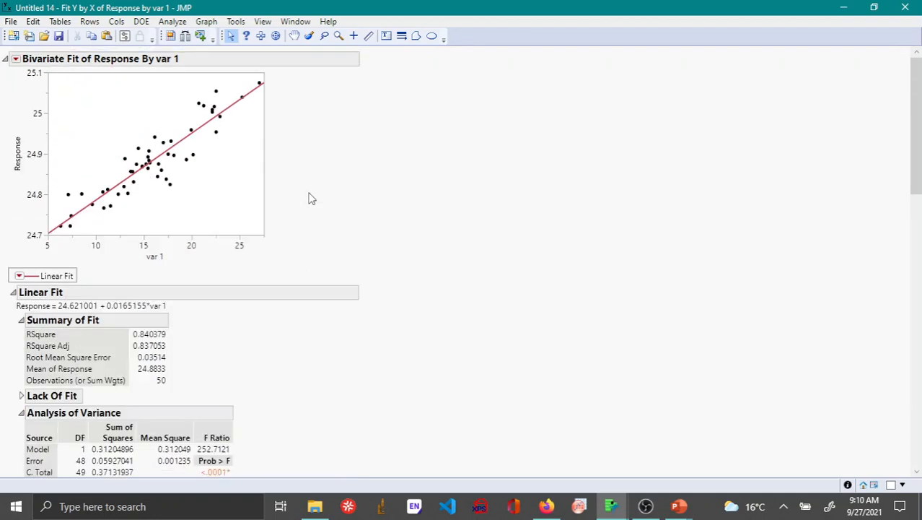
scroll("down", 3)
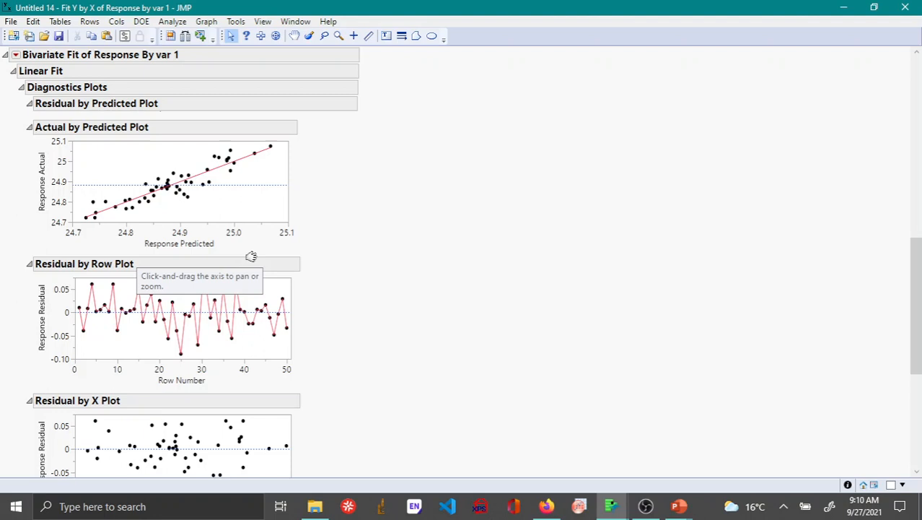
scroll("down", 3)
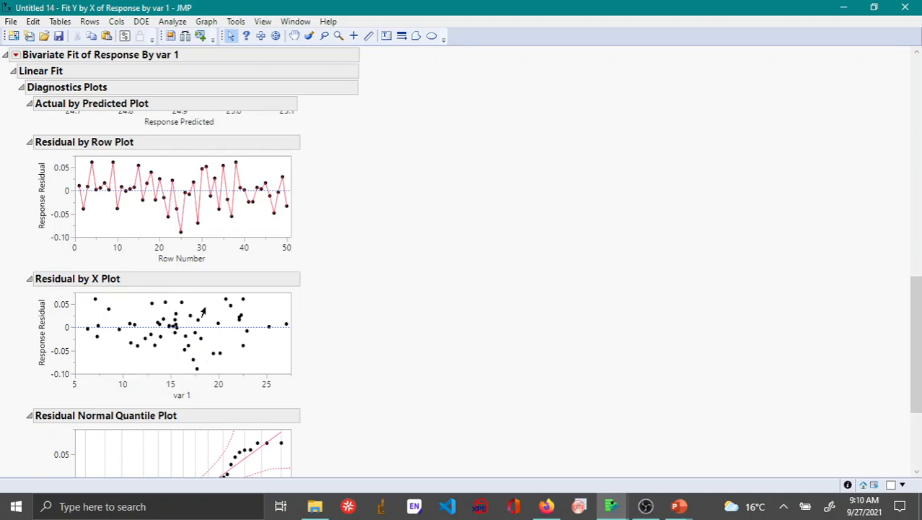
mouse_move(213, 220)
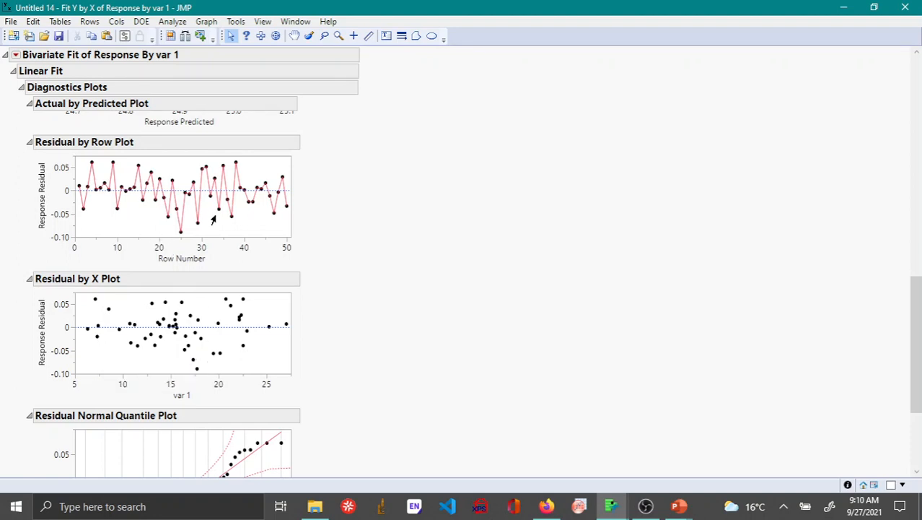
mouse_move(266, 198)
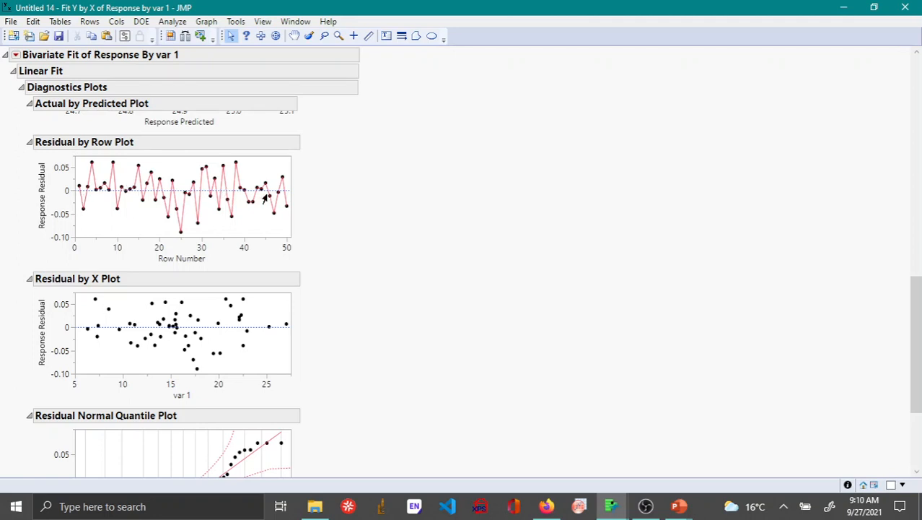
mouse_move(173, 215)
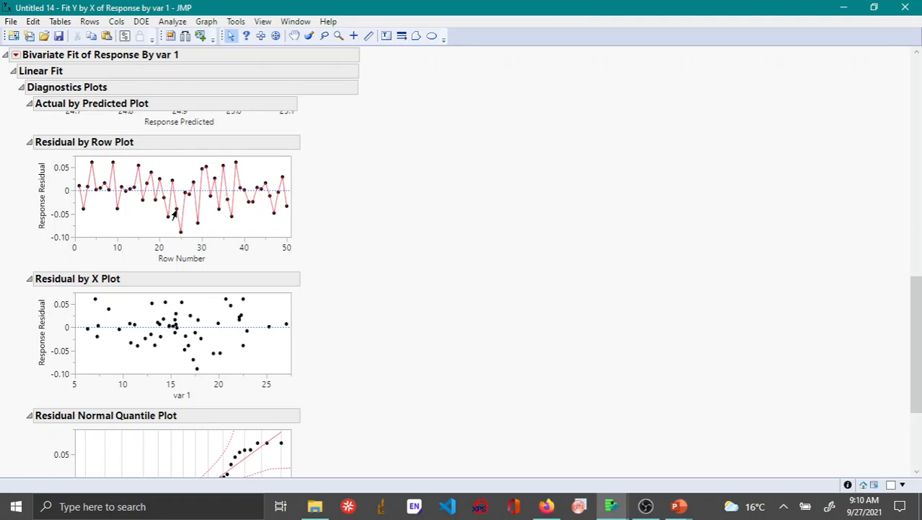
mouse_move(204, 176)
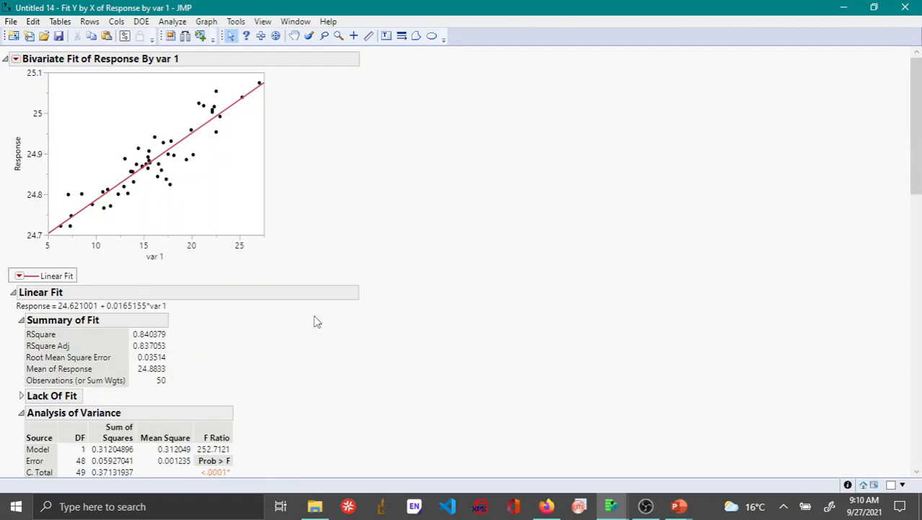
mouse_move(179, 274)
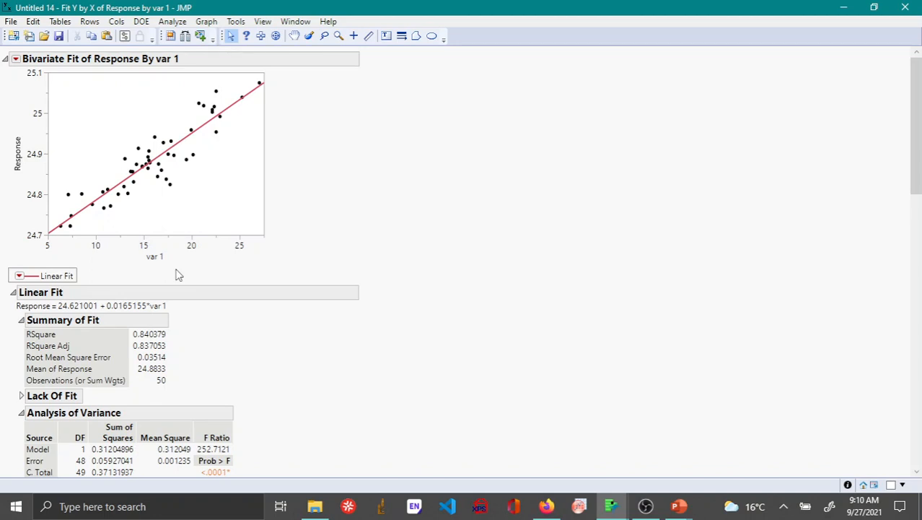
mouse_move(150, 195)
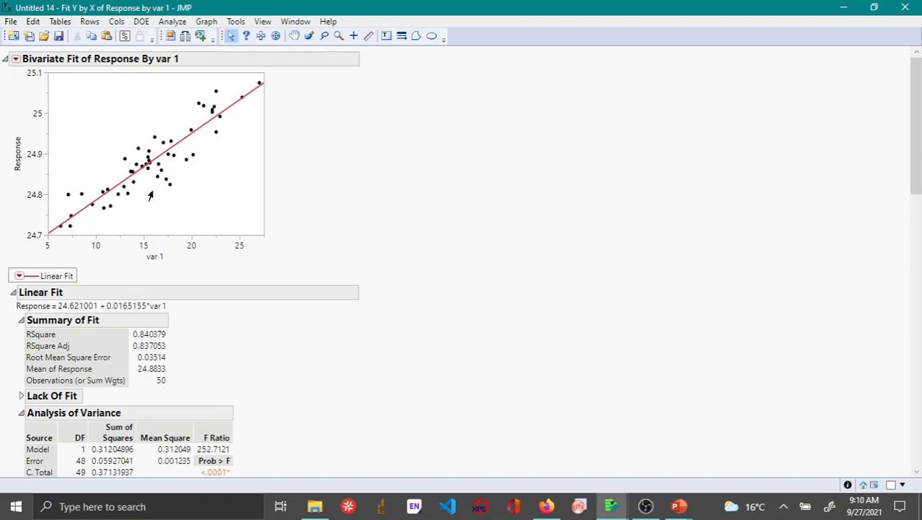
mouse_move(281, 162)
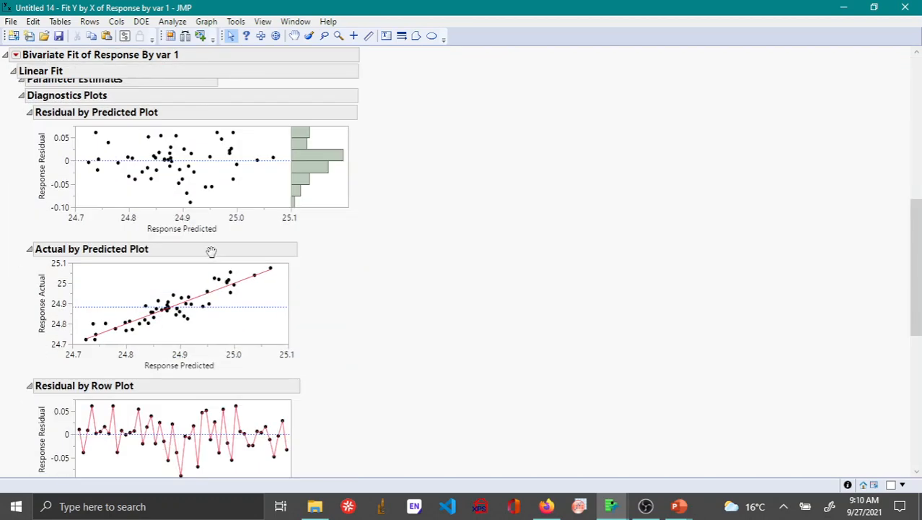
mouse_move(323, 226)
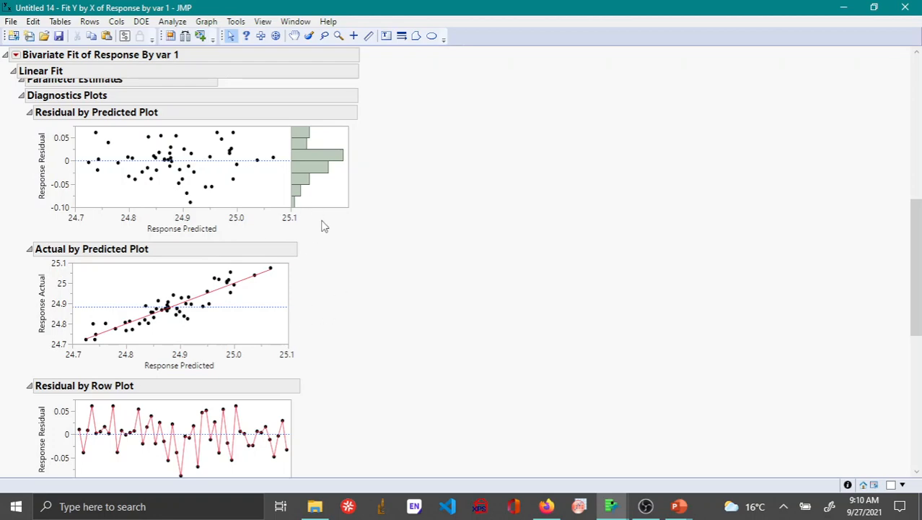
mouse_move(294, 303)
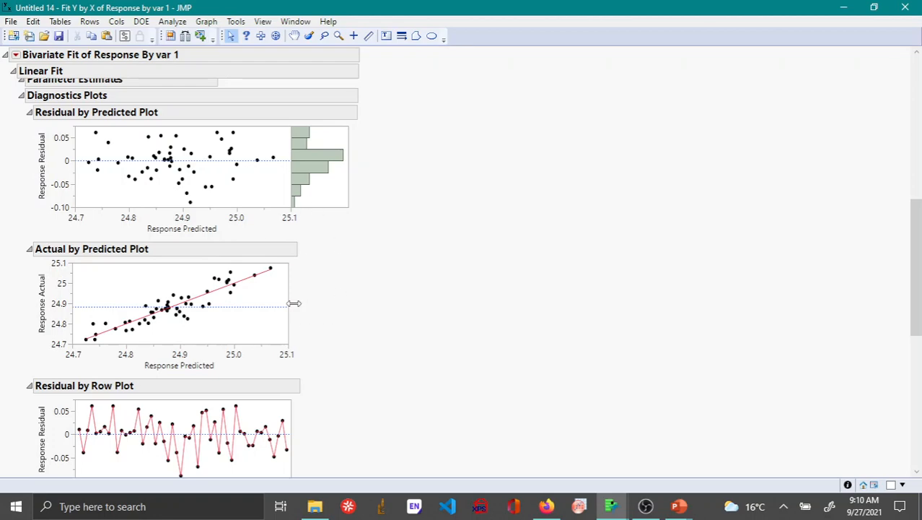